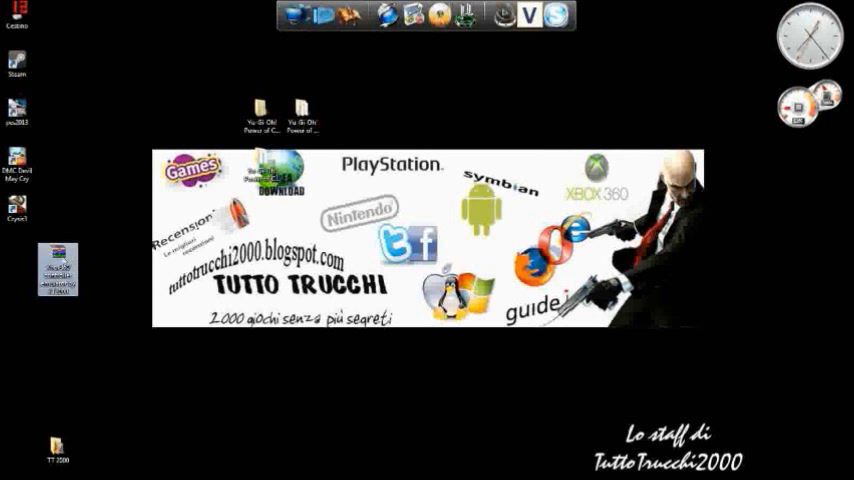
Extract the Xbox 360 controller emulator archive onto the desktop with Extract Here
right_click(58, 270)
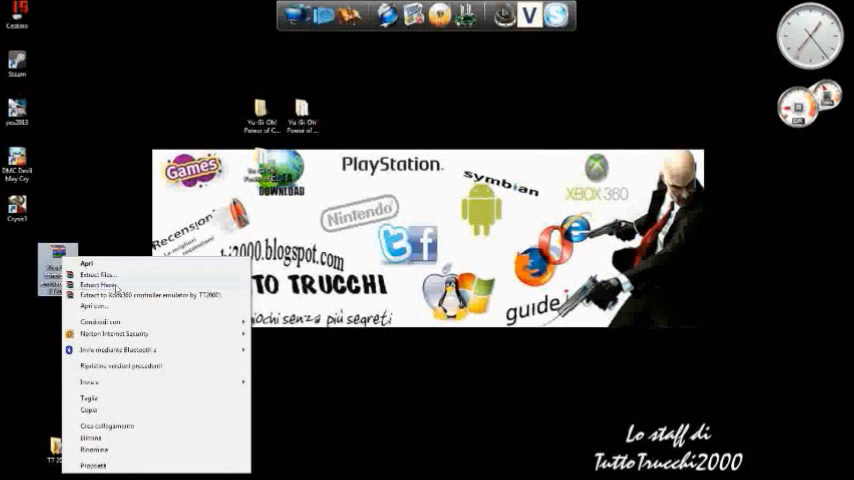
click(94, 287)
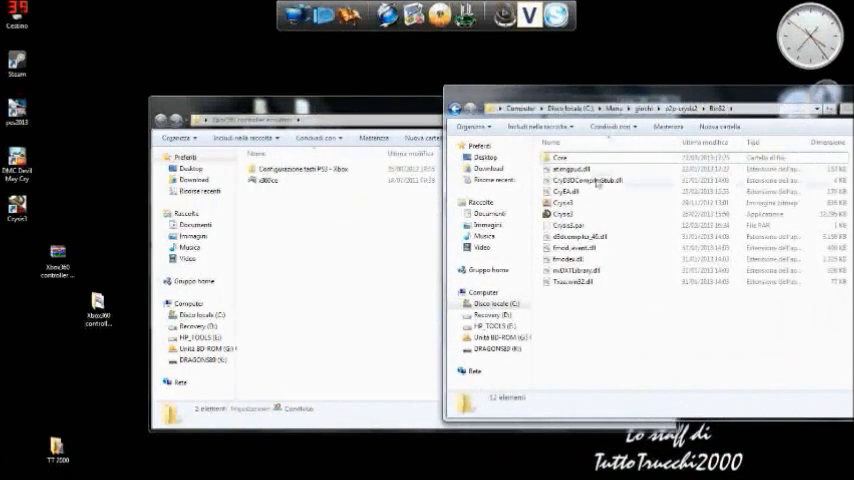
Drag the x360ce application from the emulator folder into Crysis 2's Bin32 folder
click(563, 214)
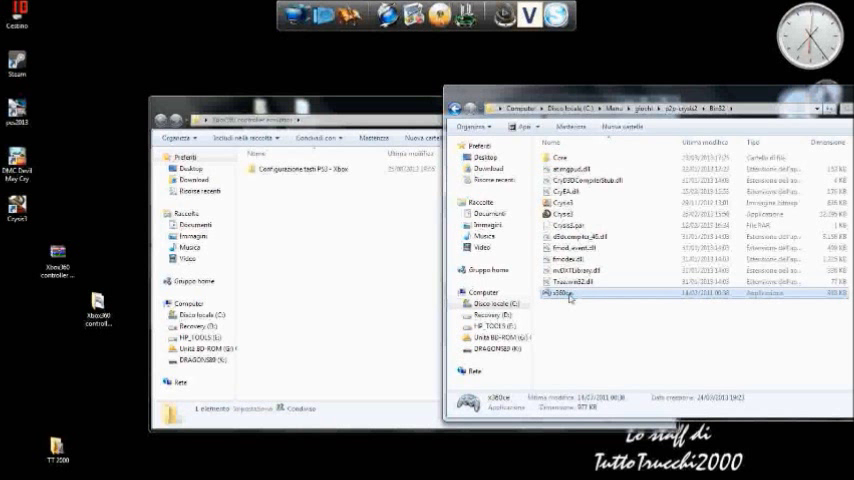
Launch x360ce from Bin32 and accept creating x360ce.ini and xinput1_3.dll
double_click(570, 292)
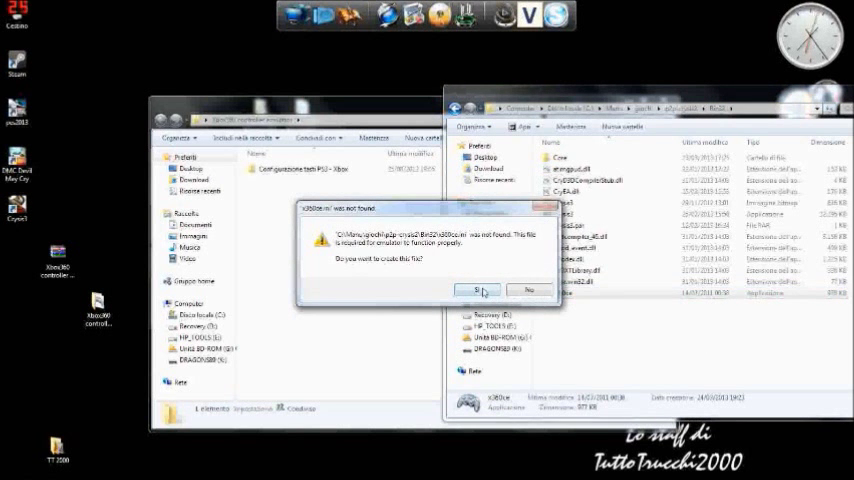
click(479, 290)
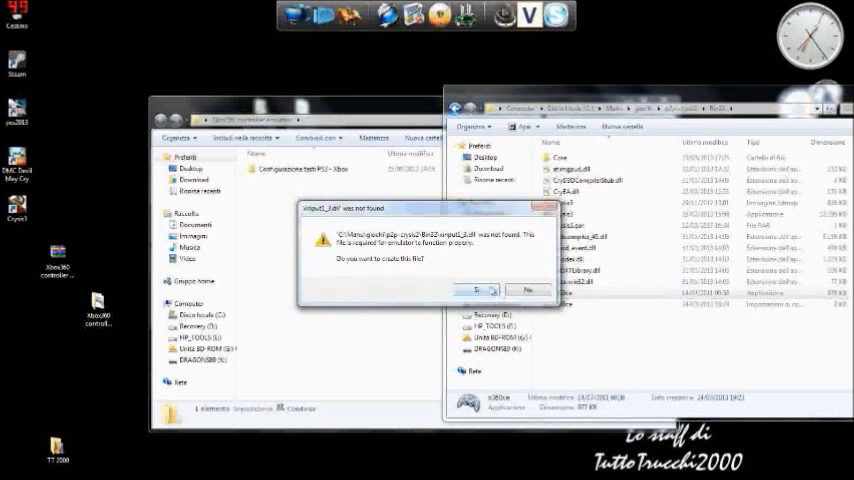
click(471, 290)
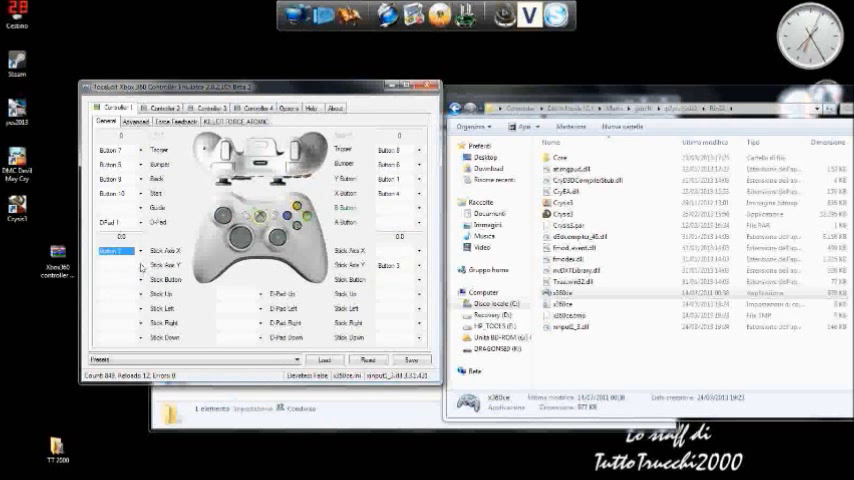
Pick controller button mappings on the Controller 1 General tab, then close x360ce
click(398, 251)
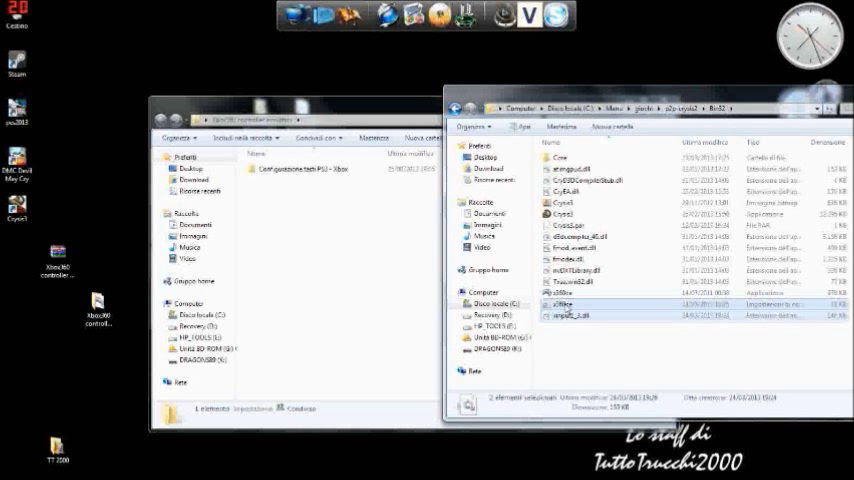
Copy x360ce.ini and xinput1_3.dll into the 'Configurazione tasti PS3 - Xbox' folder
right_click(569, 315)
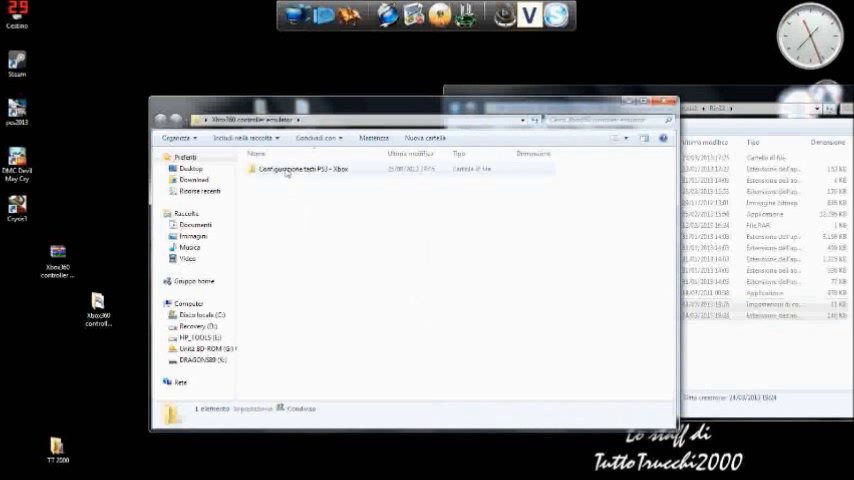
double_click(300, 168)
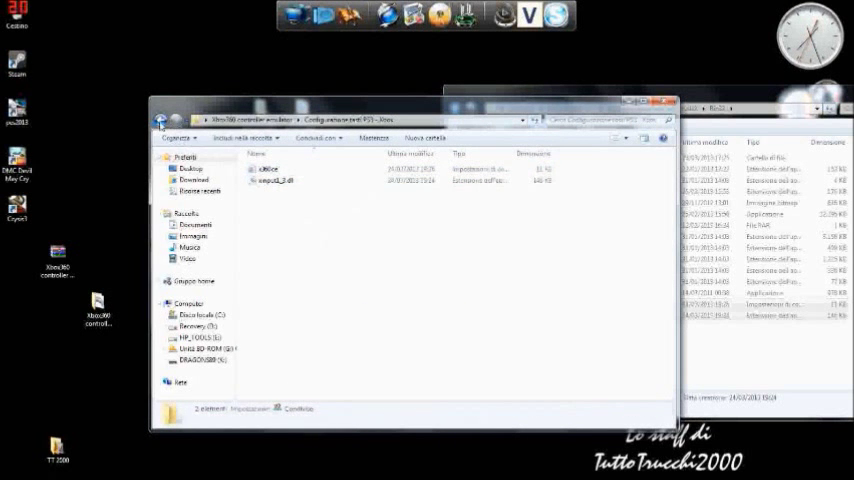
right_click(267, 169)
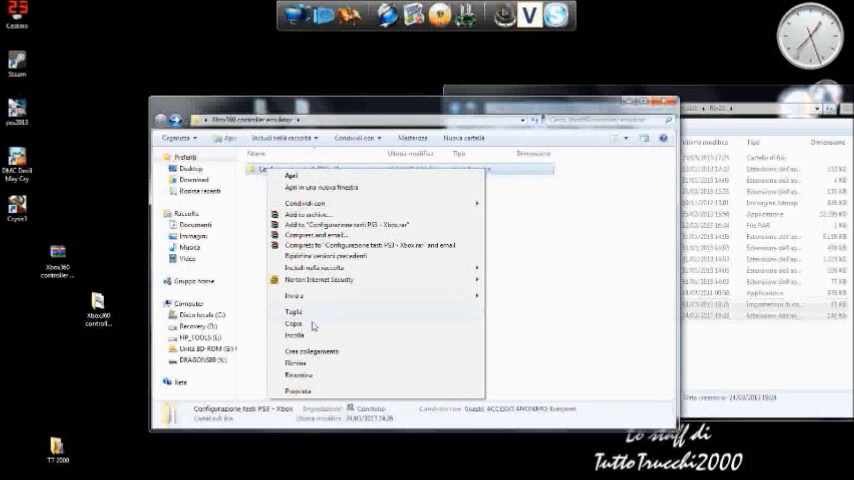